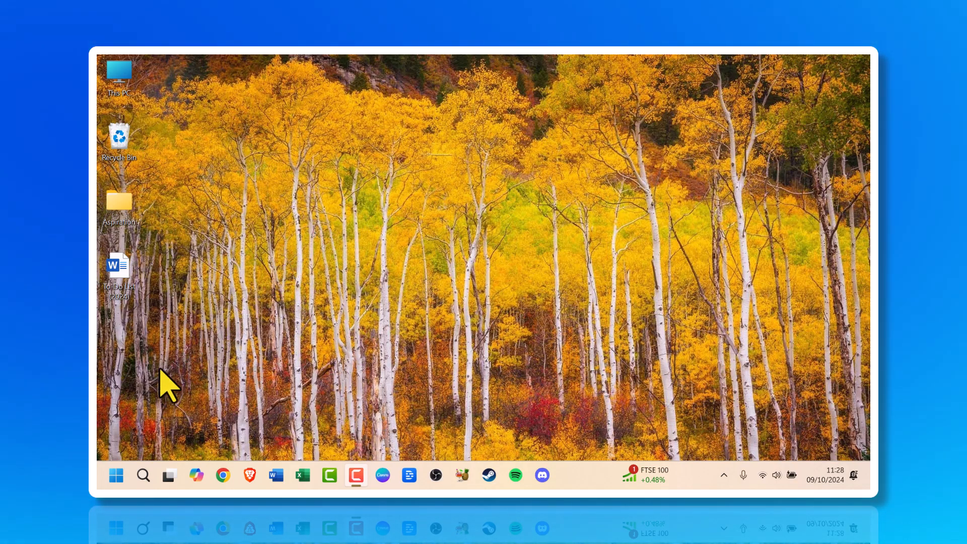
pyautogui.moveTo(116, 475)
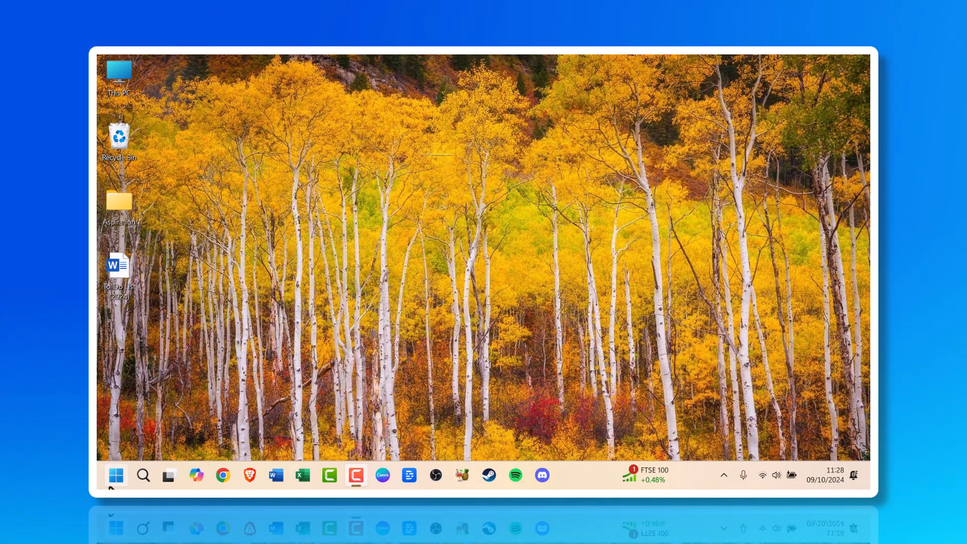
# Step: Bring up the Start button's power-user menu to reach Device Manager
pyautogui.rightClick(116, 475)
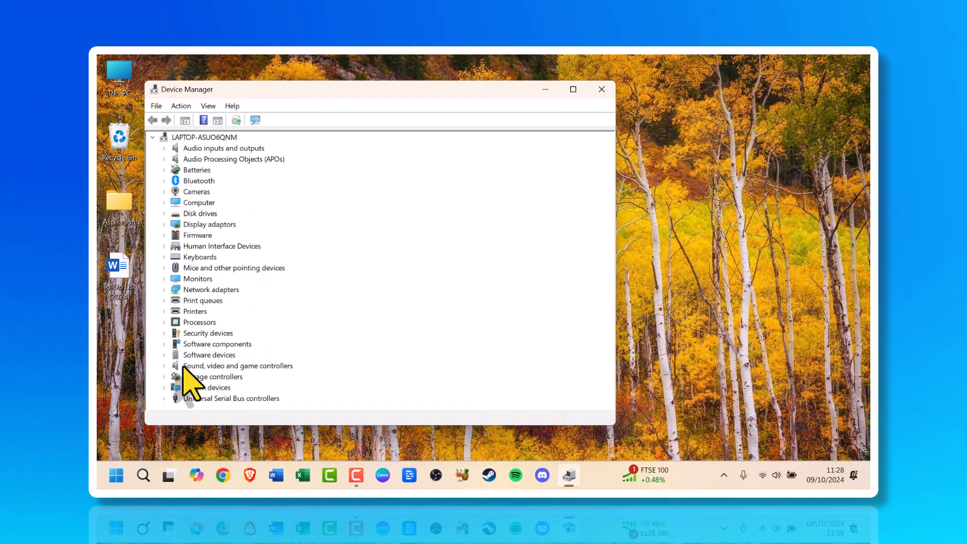
# Step: Expand Sound, video and game controllers and show the Realtek(R) Audio context menu
pyautogui.click(238, 365)
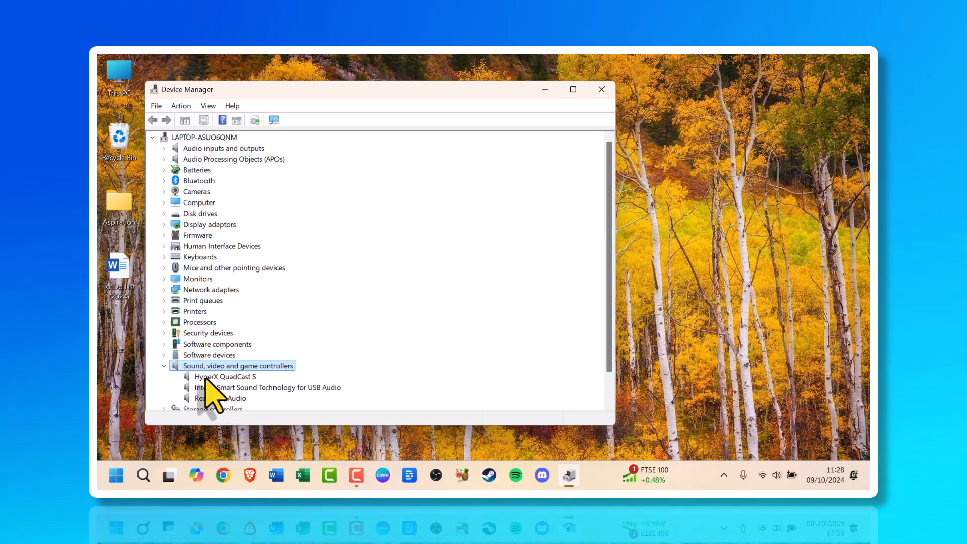
pyautogui.moveTo(266, 423)
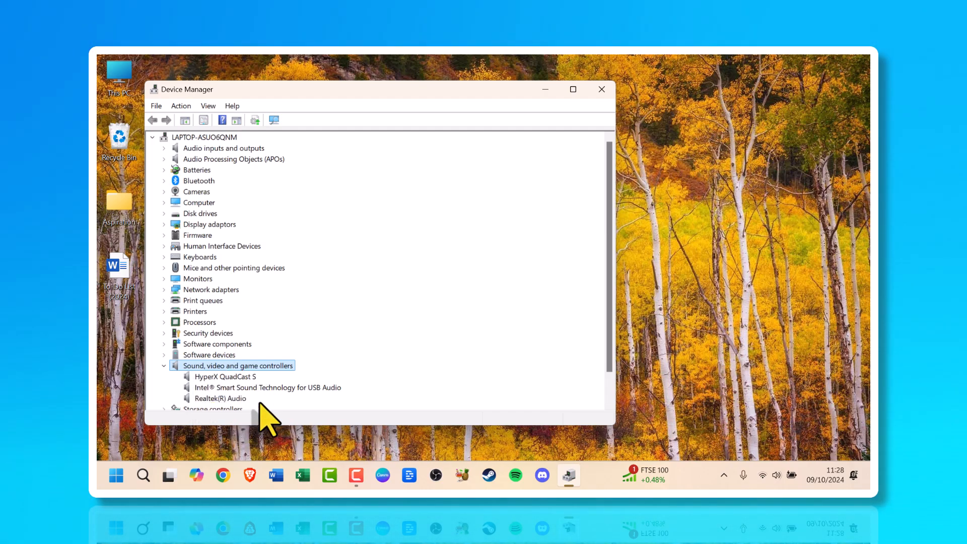
pyautogui.moveTo(278, 421)
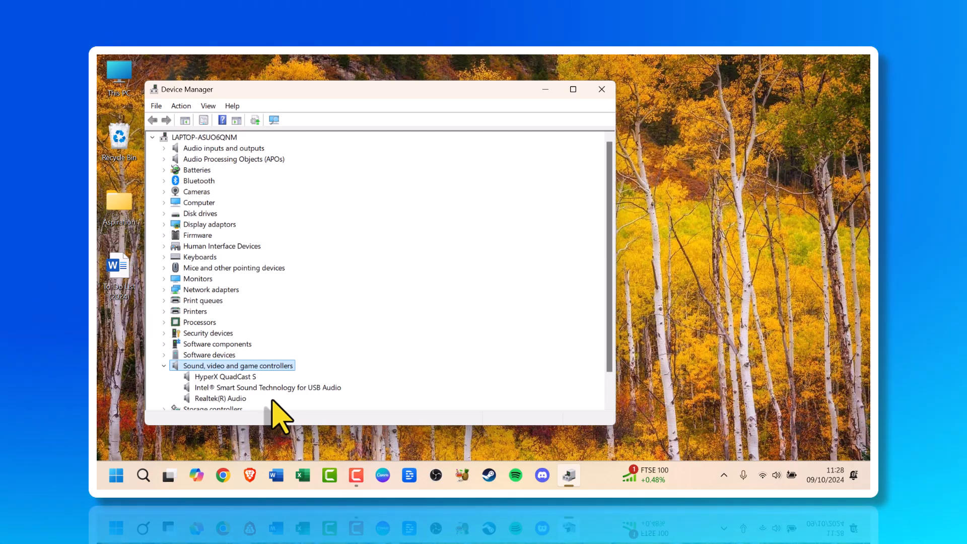
pyautogui.click(220, 398)
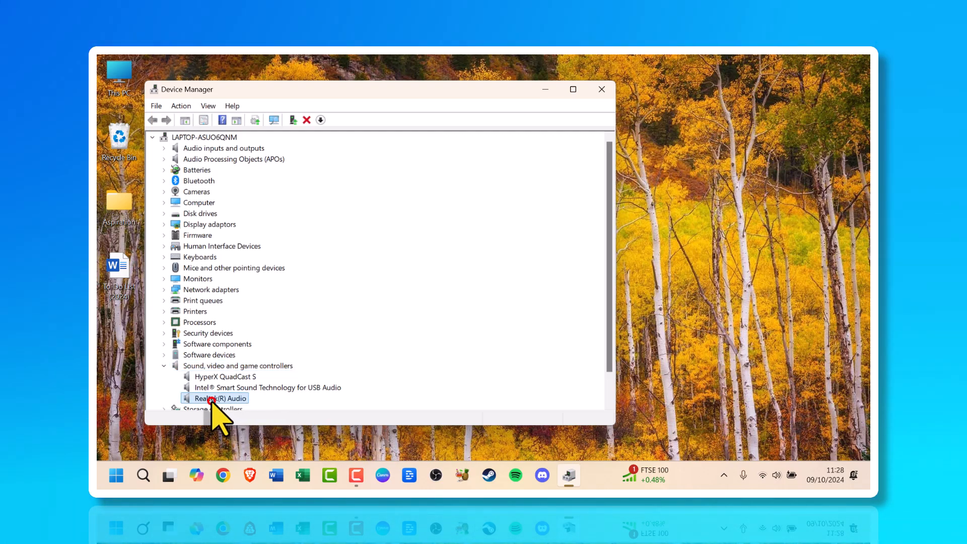
pyautogui.rightClick(215, 398)
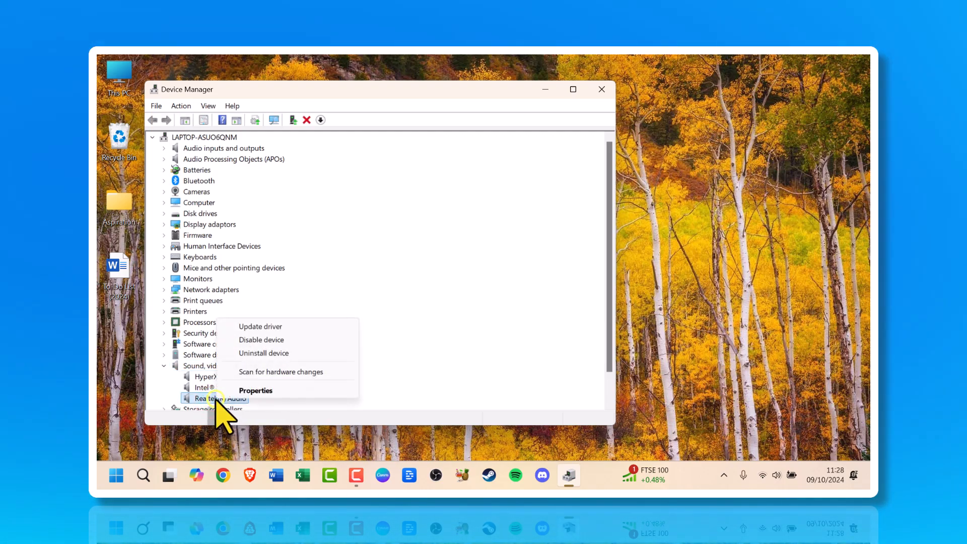
pyautogui.moveTo(260, 326)
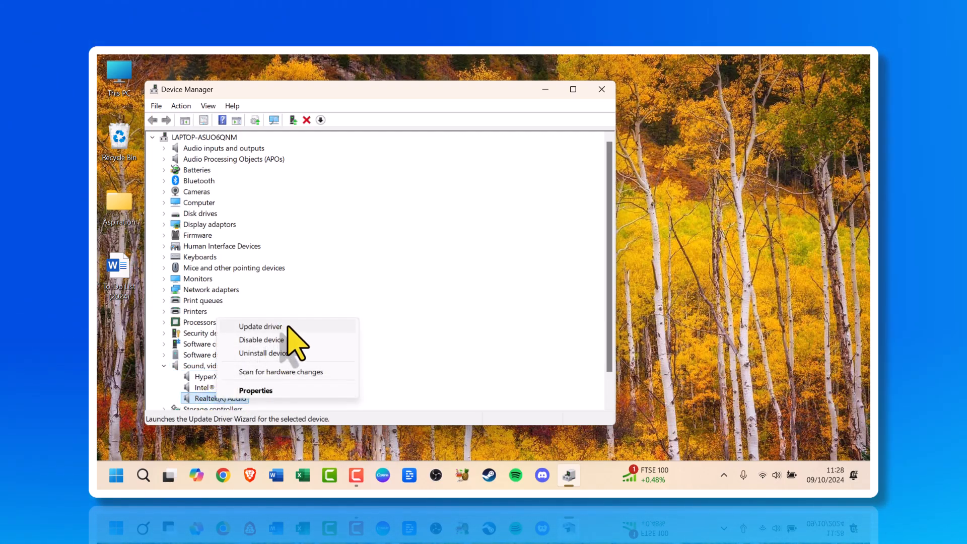
# Step: Start the Update Drivers wizard for Realtek(R) Audio
pyautogui.click(260, 326)
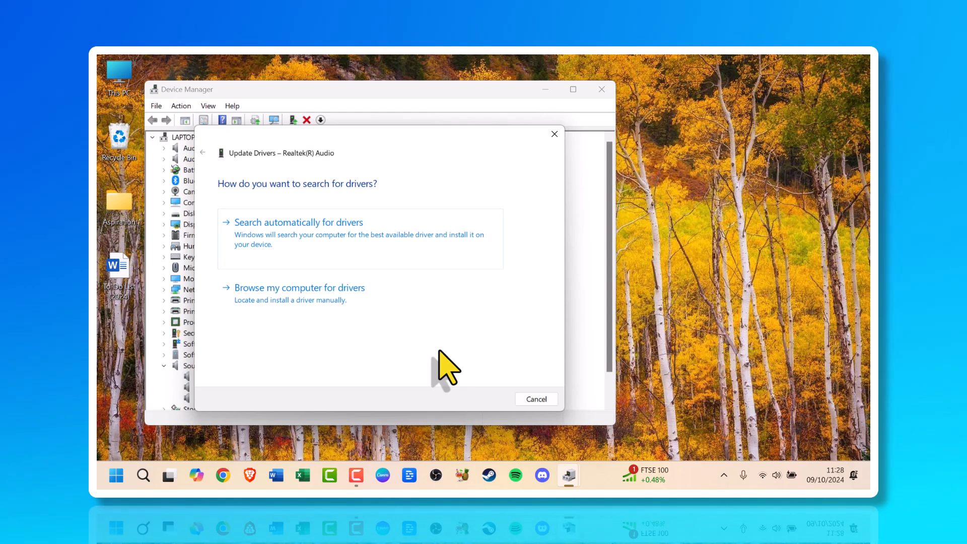
pyautogui.moveTo(392, 278)
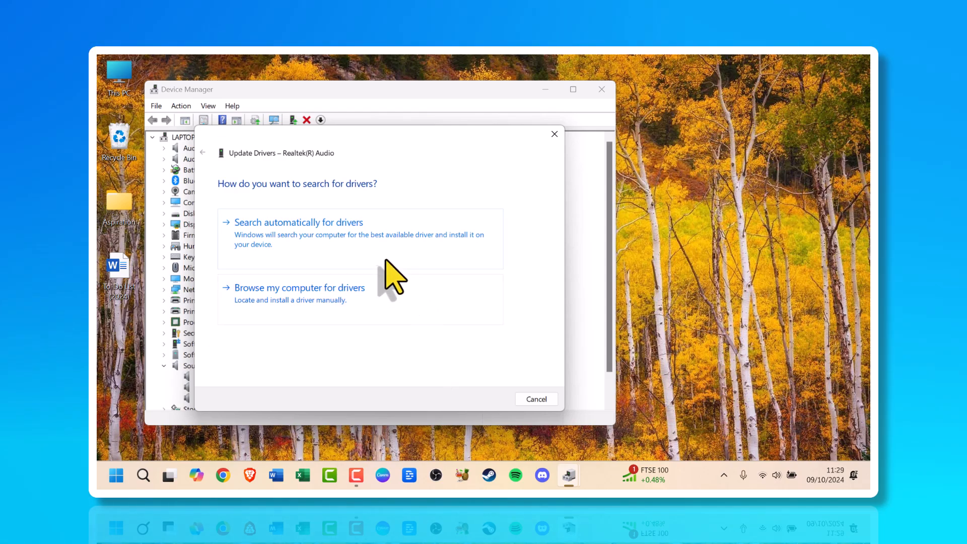
pyautogui.click(298, 222)
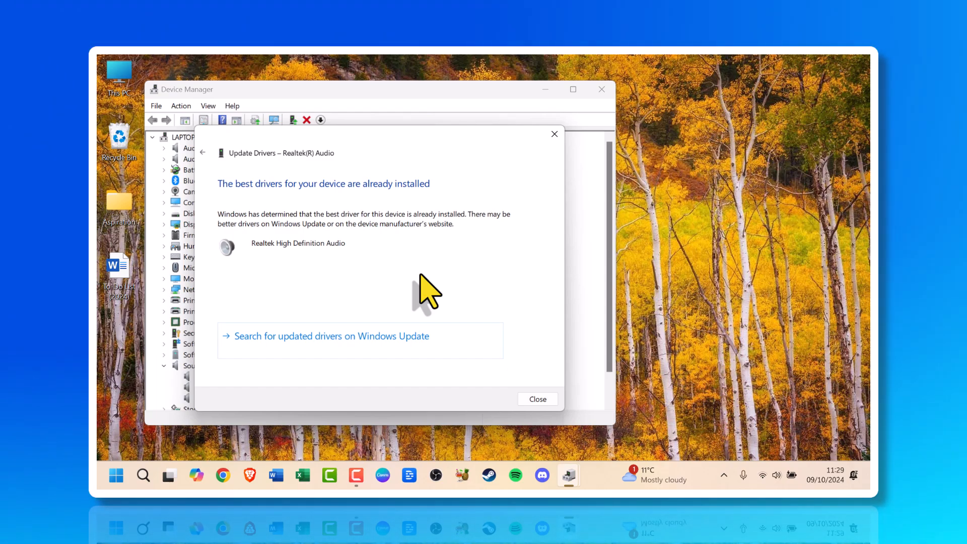
pyautogui.moveTo(437, 294)
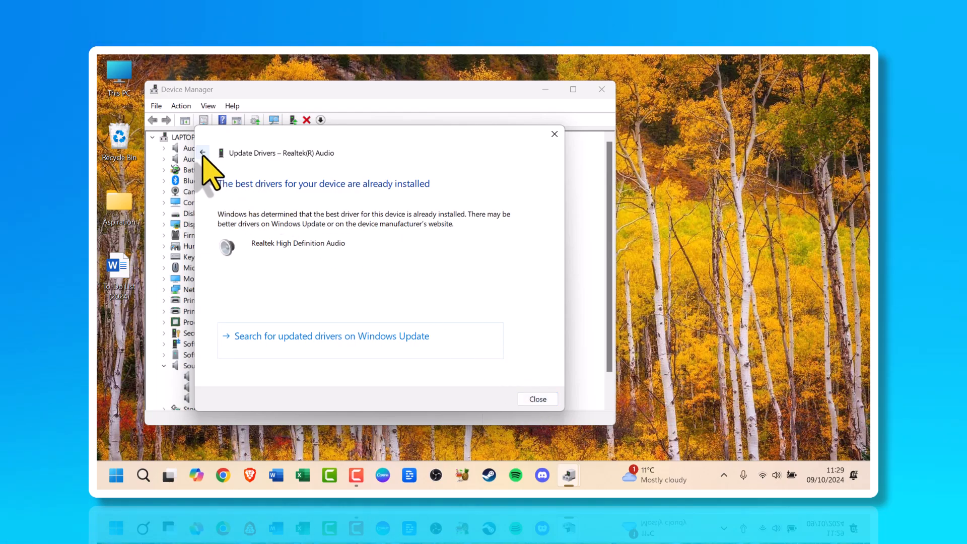
pyautogui.moveTo(203, 152)
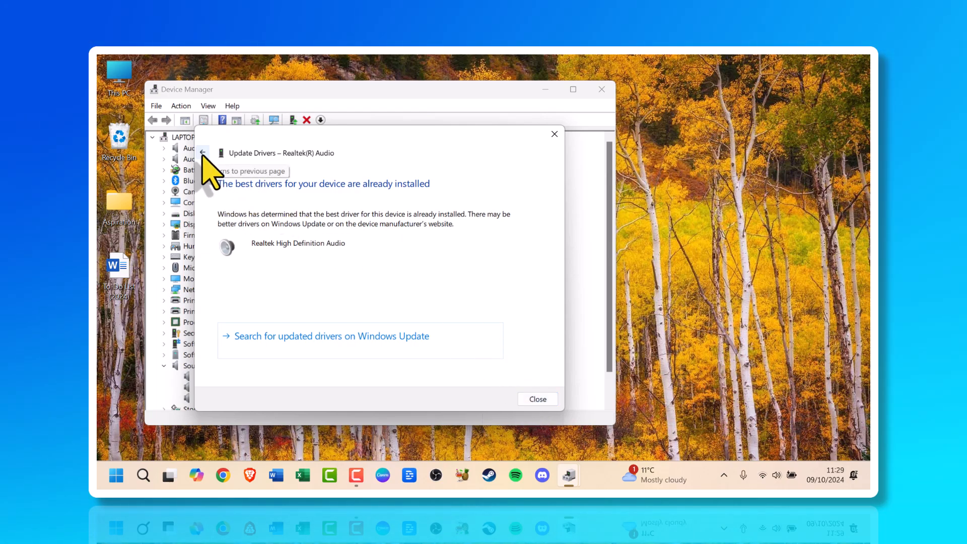
pyautogui.click(202, 152)
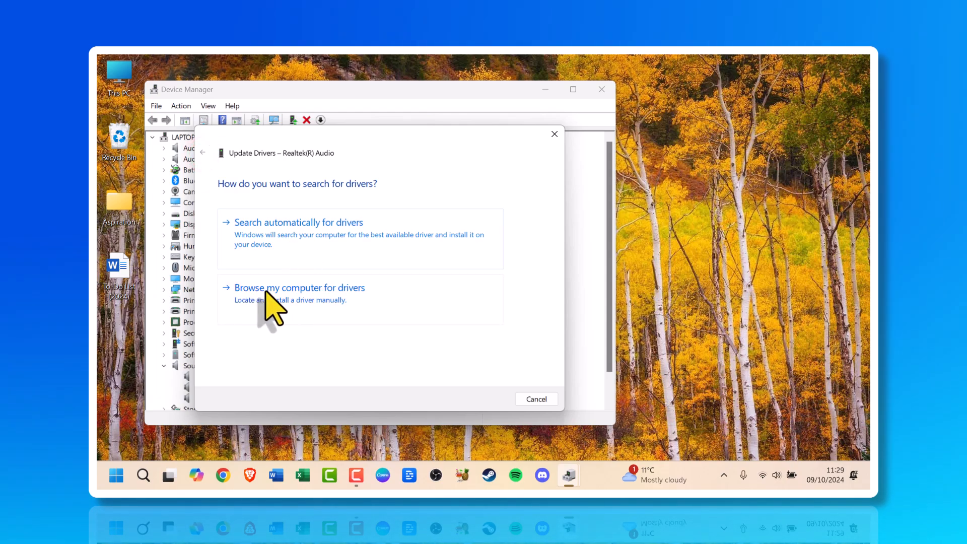
pyautogui.moveTo(386, 312)
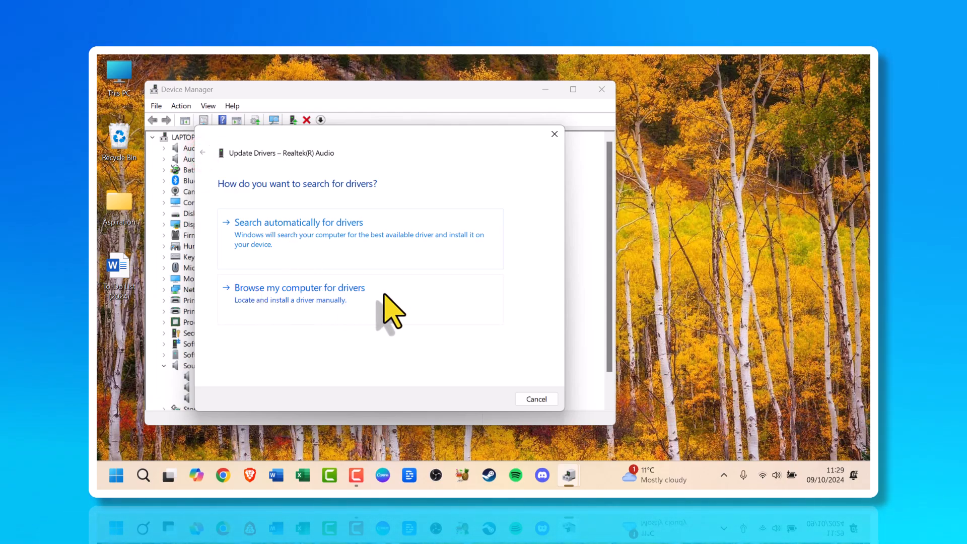
# Step: Search the Documents folder, subfolders included, for Realtek audio drivers manually
pyautogui.click(300, 288)
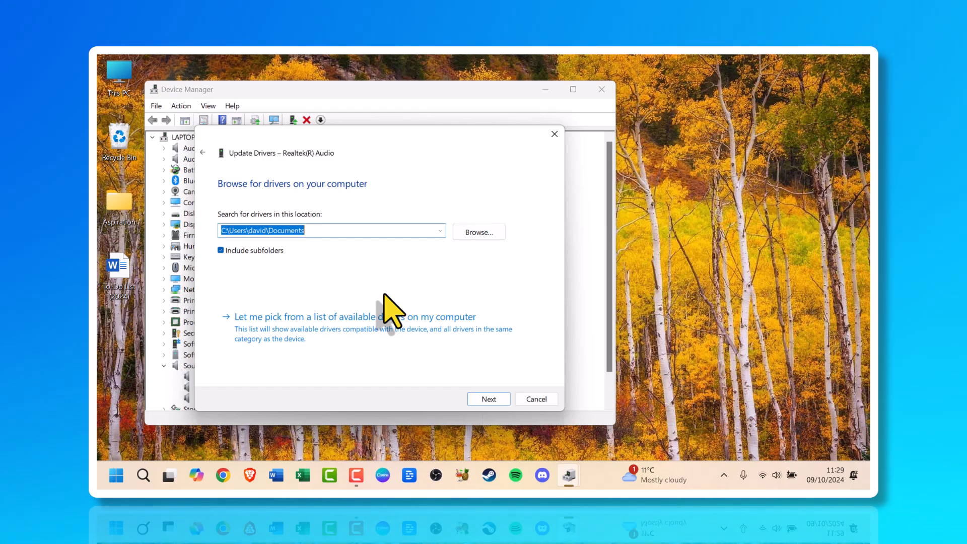
pyautogui.click(478, 231)
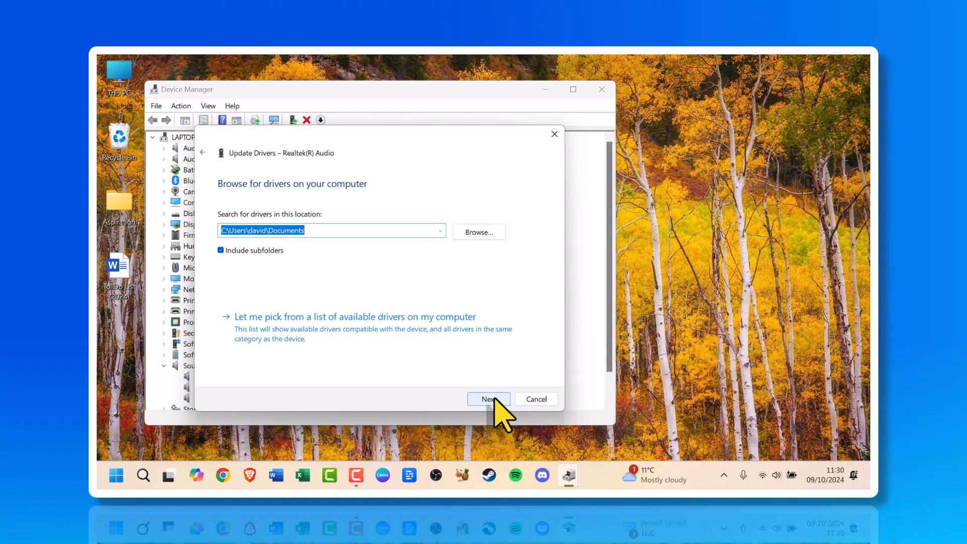
pyautogui.click(489, 399)
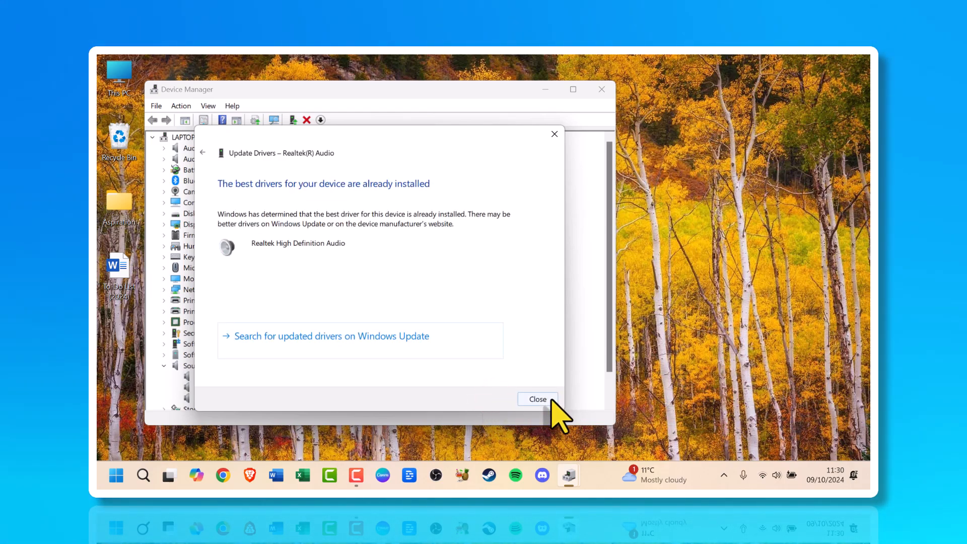
# Step: Close the Update Drivers wizard and Device Manager, returning to the desktop
pyautogui.click(538, 399)
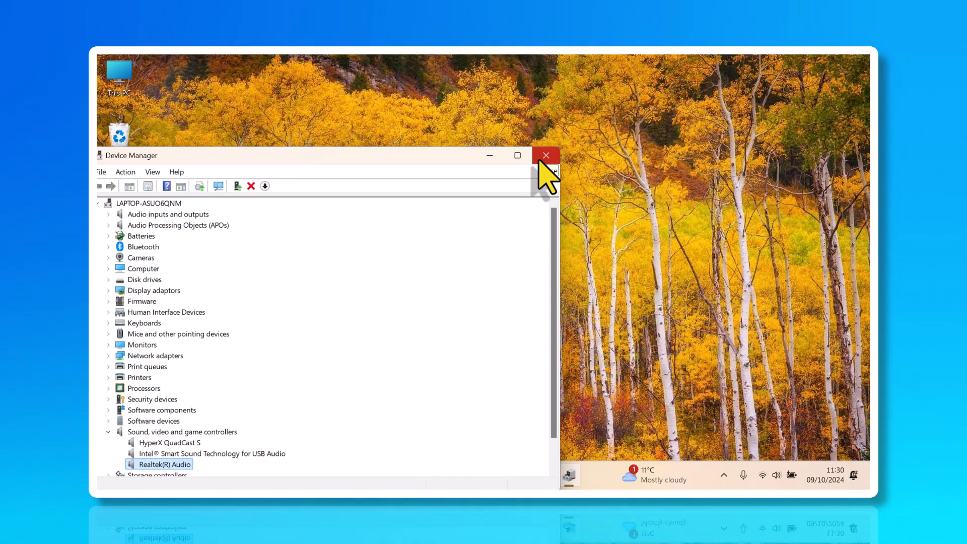
pyautogui.click(546, 155)
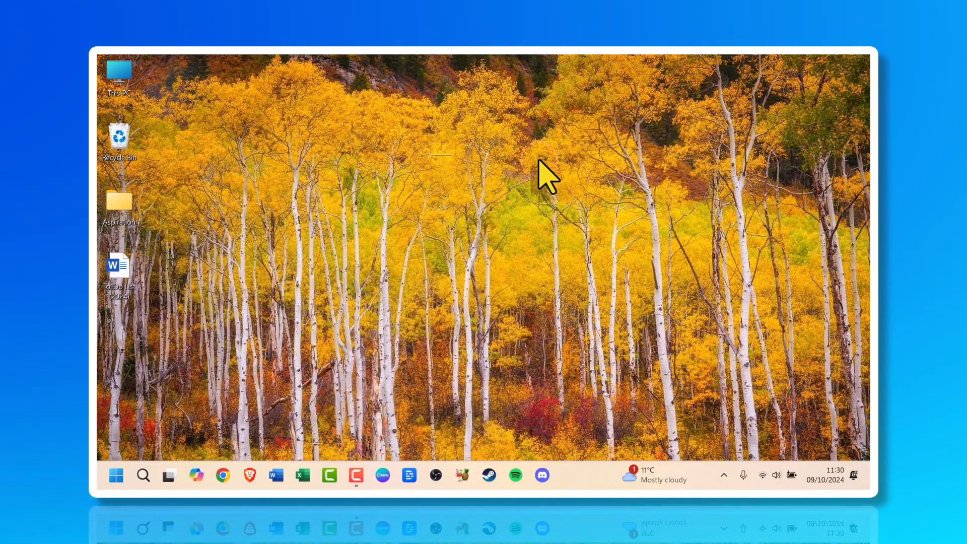